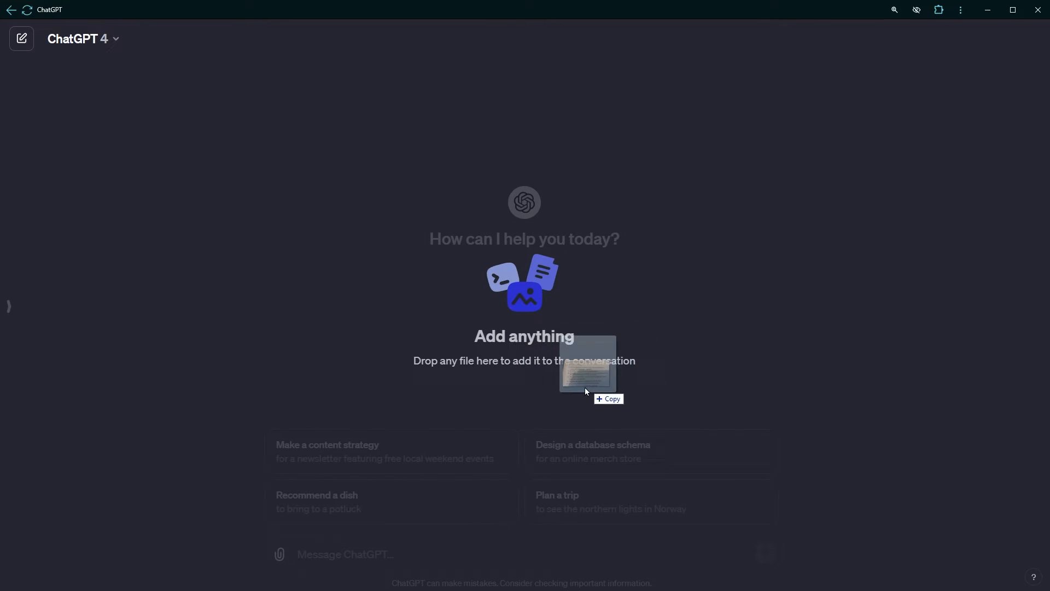
Attach the adverb worksheet photo to a new ChatGPT message by dropping it in
{"action": "left_click_drag", "start_coordinate": [586, 365], "coordinate": [284, 515]}
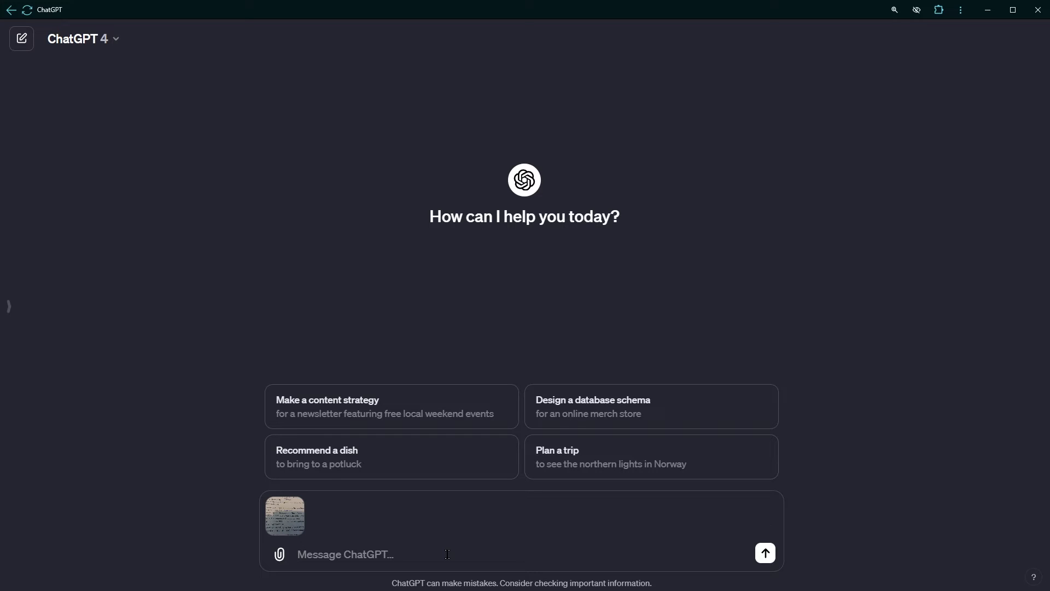
Send 'give me answers' with the photo and get the six completed adverb sentences
{"action": "type", "text": "gi"}
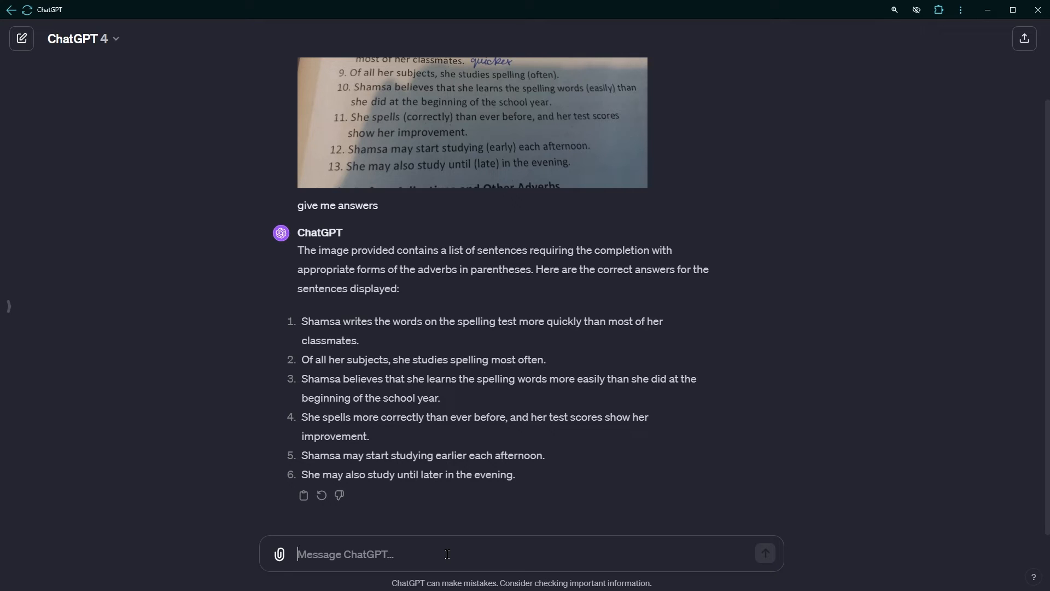
Highlight all six numbered answer sentences in ChatGPT's reply after a partial first selection
{"action": "left_click_drag", "start_coordinate": [297, 249], "coordinate": [399, 289]}
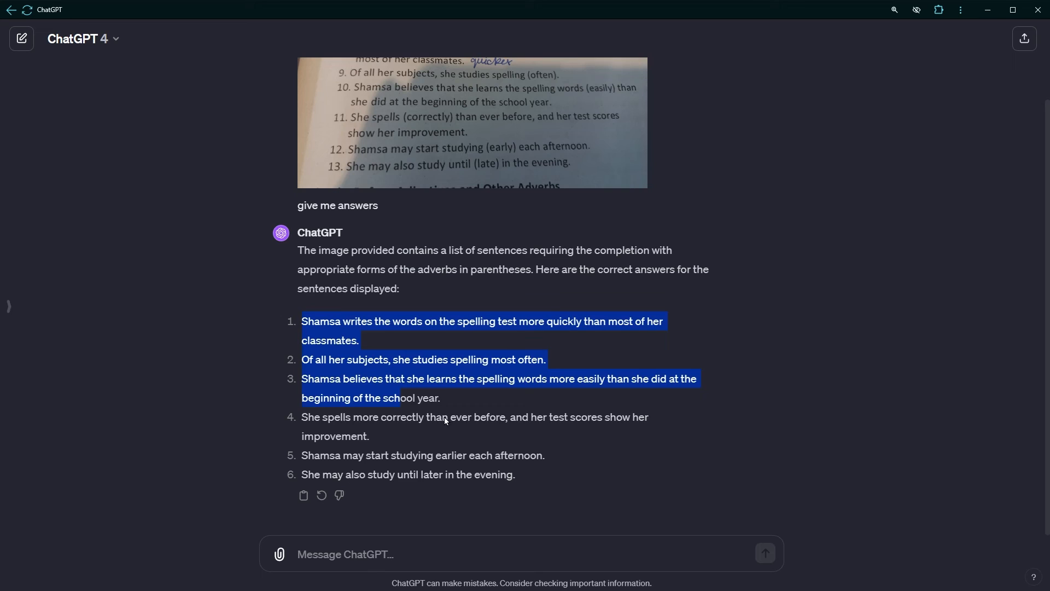
{"action": "left_click", "coordinate": [446, 554]}
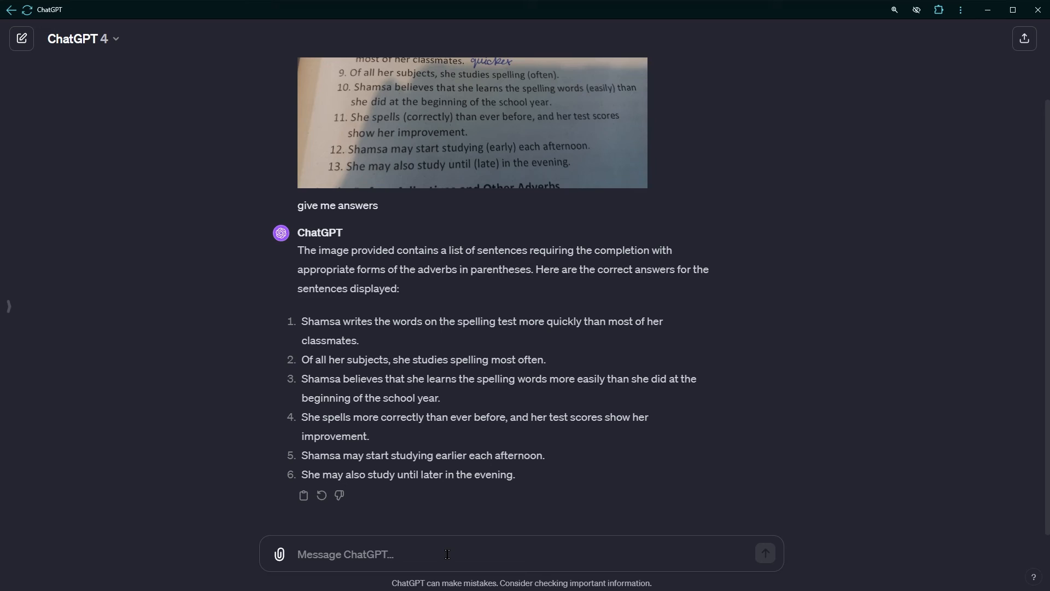
{"action": "left_click", "coordinate": [442, 554]}
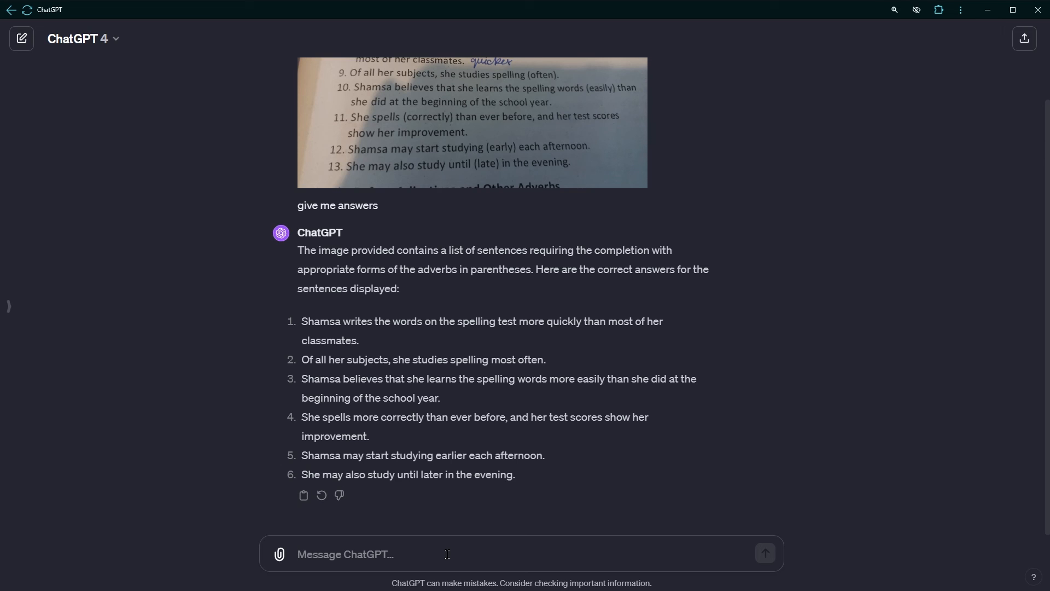
{"action": "left_click_drag", "start_coordinate": [302, 320], "coordinate": [515, 473]}
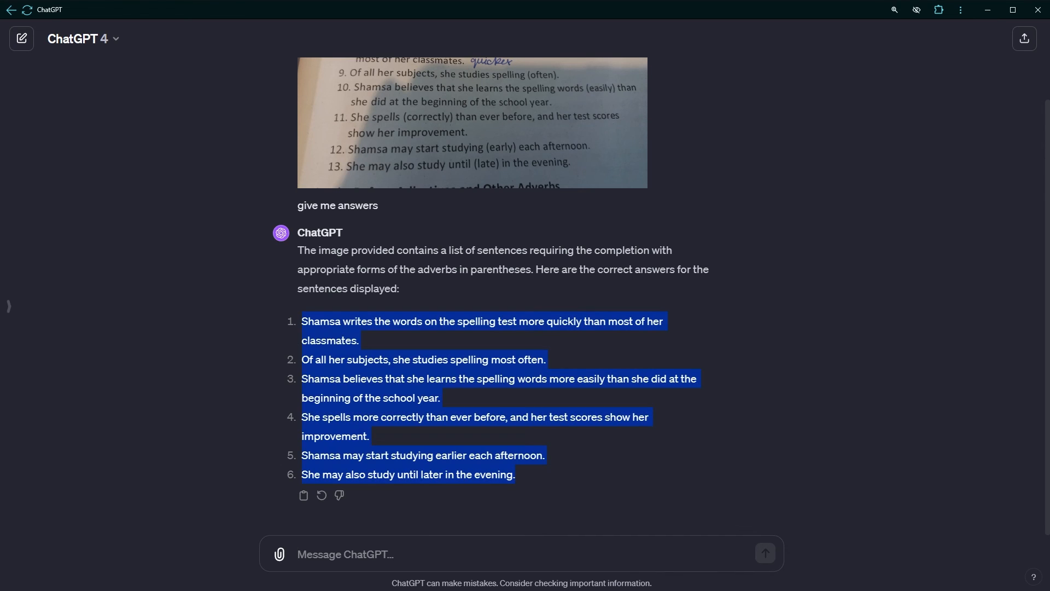